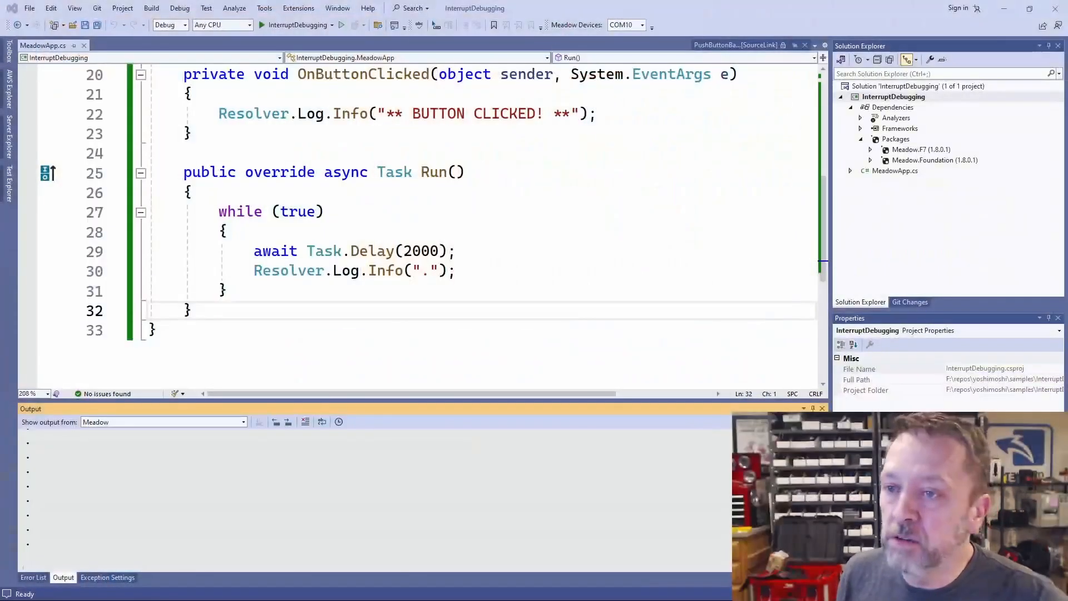
Step: Show parameter help for the PushButton(Device.Pins.D05) constructor, revealing its resistor mode
scroll(up, 3)
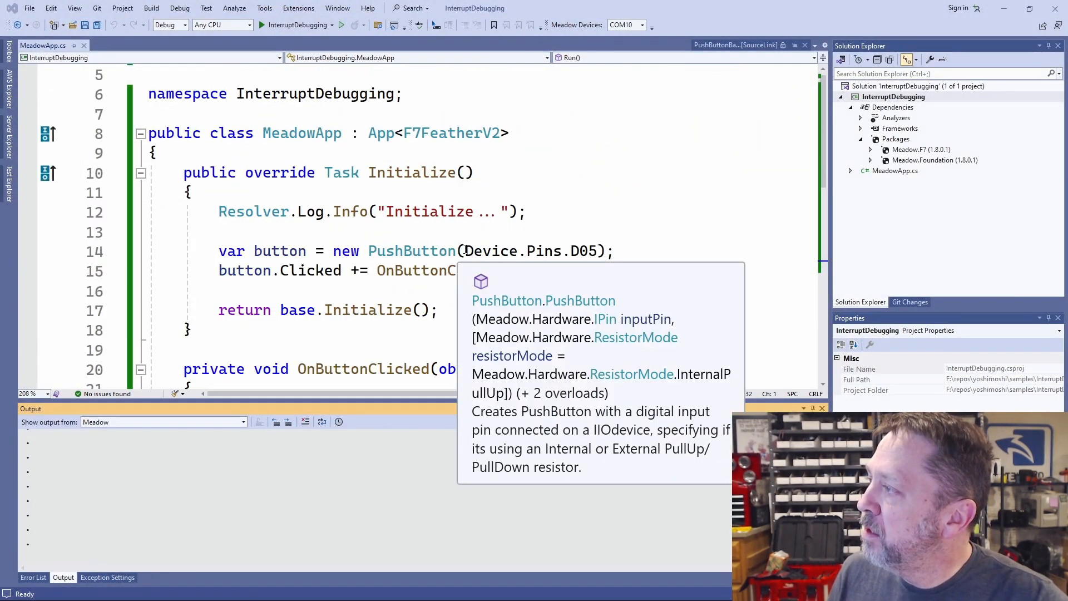
click(572, 251)
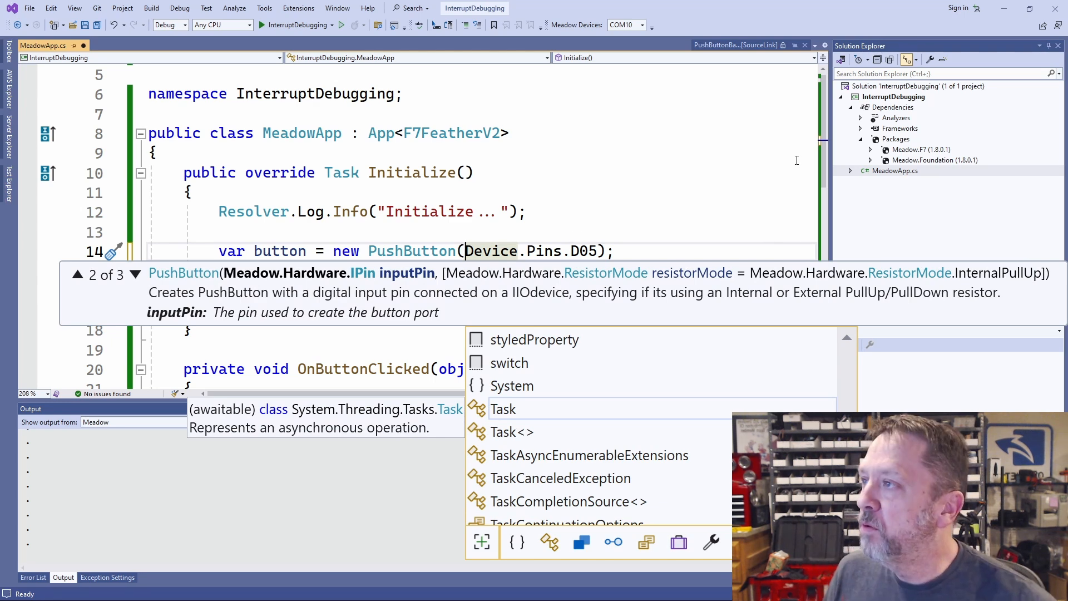
mouse_move(1023, 283)
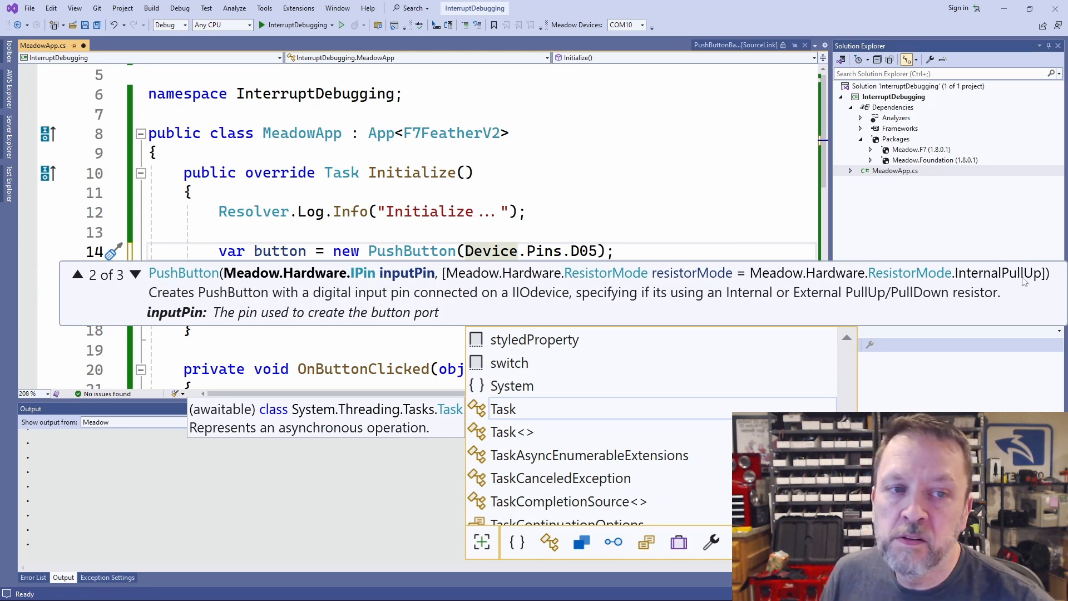
mouse_move(690, 279)
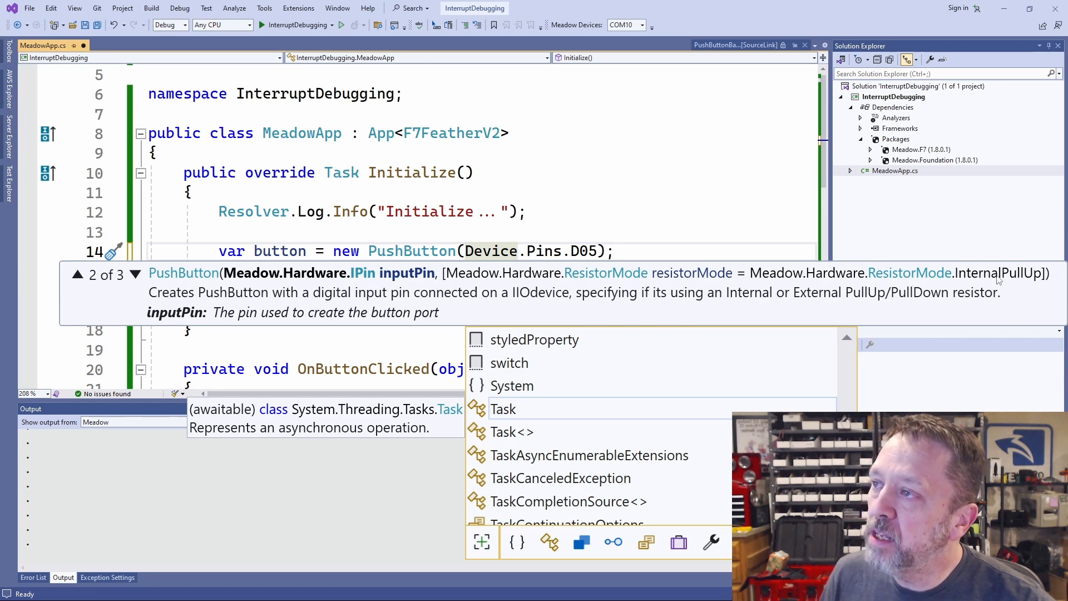
mouse_move(994, 285)
text(, Meadow.Hardware.ResistorMode.InternalPullDown)
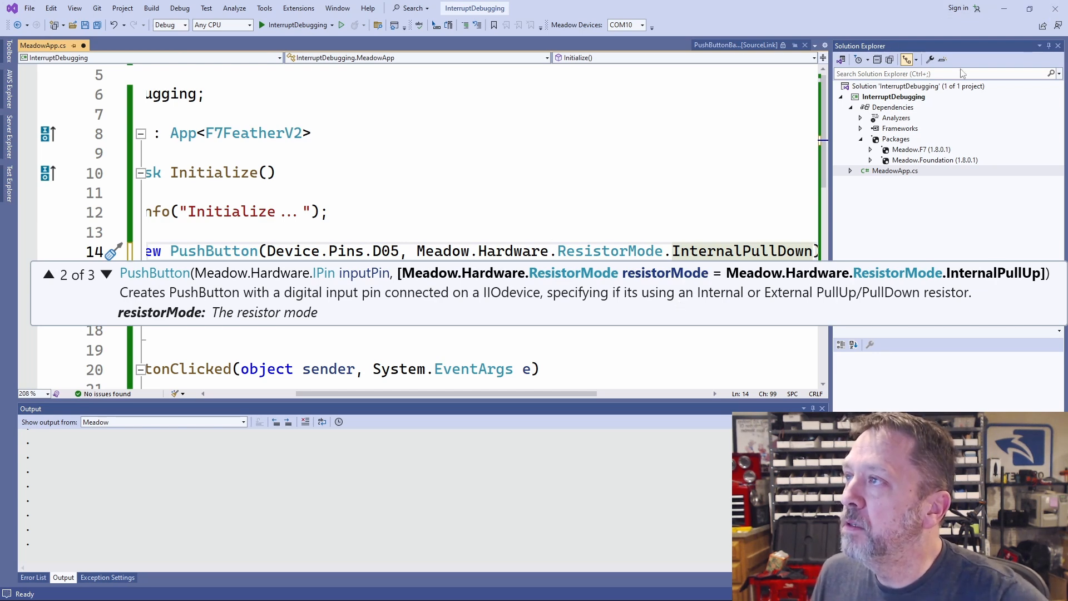
Step: Deploy the InterruptDebugging project to the Meadow device and watch it log 'Initialize...'
right_click(892, 96)
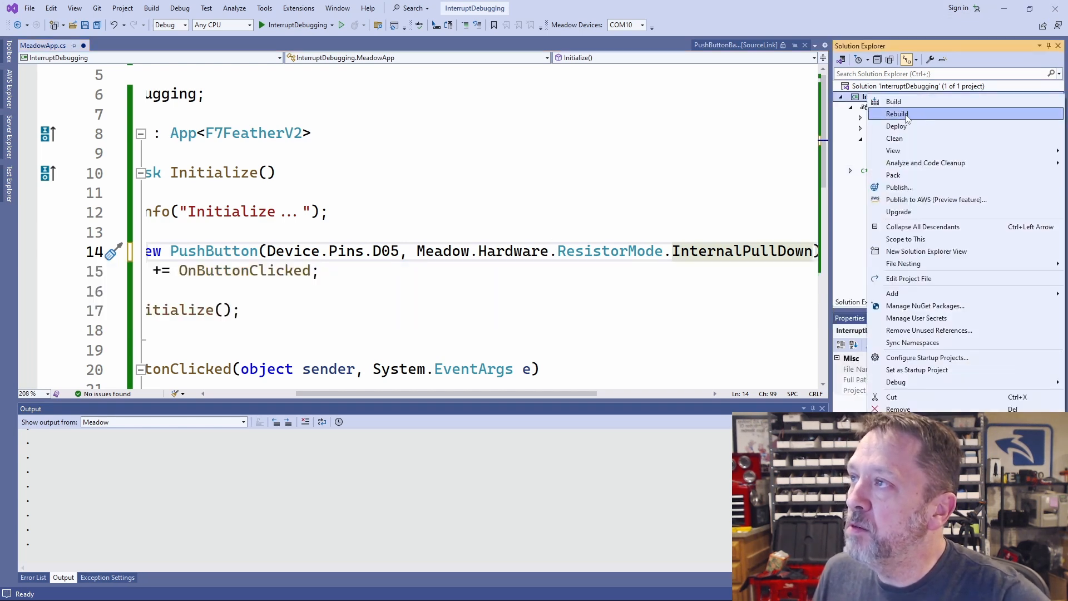
click(896, 114)
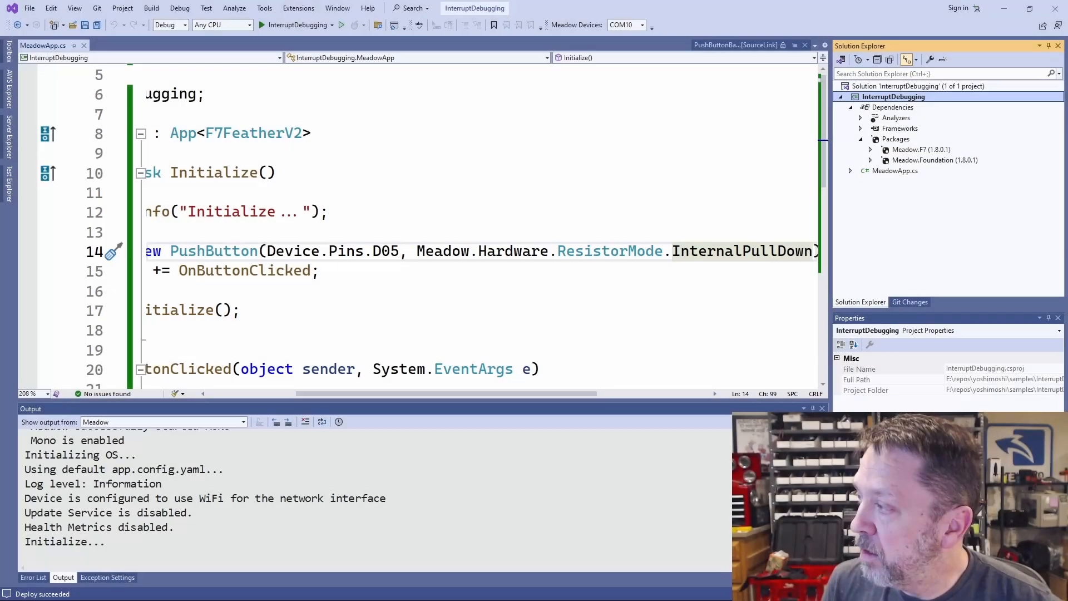